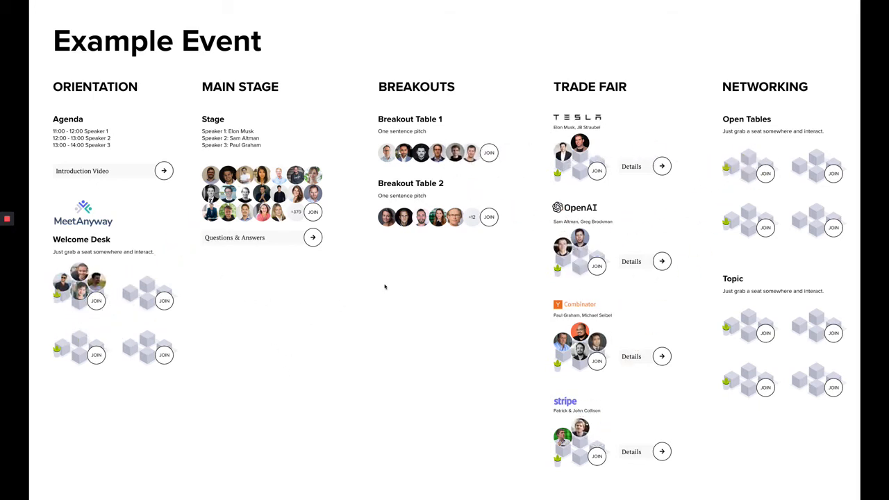
mouse_move(439, 301)
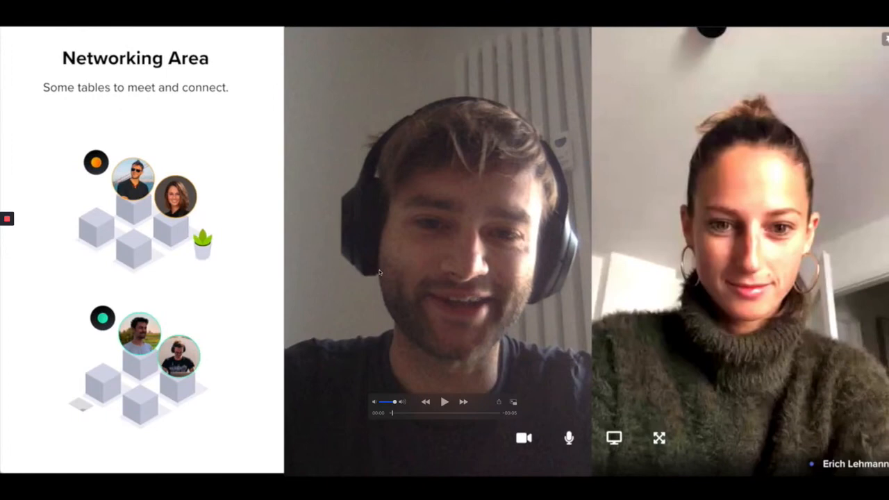
mouse_move(186, 167)
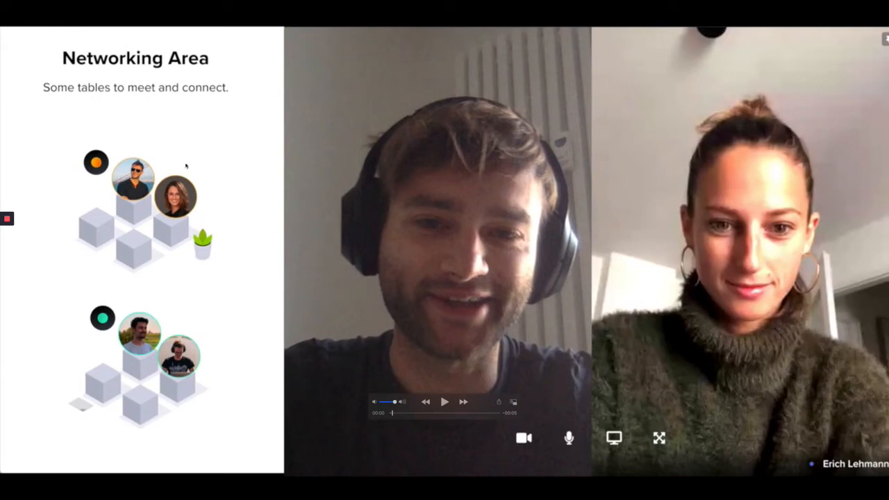
mouse_move(161, 183)
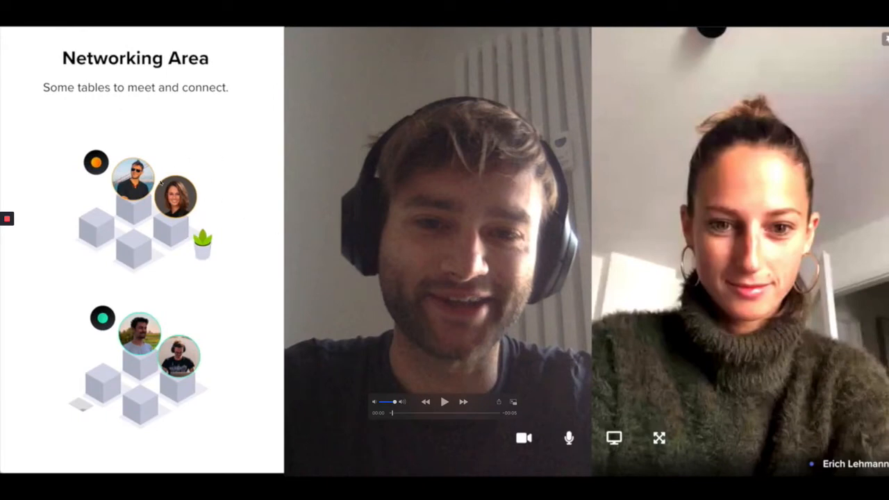
Play, pause and resume the networking demo clip until four people are at the table
left_click(444, 402)
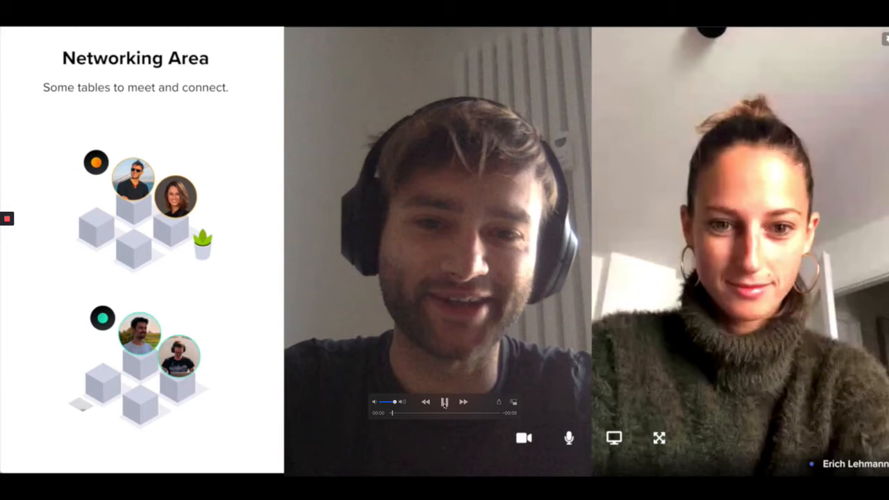
left_click(444, 401)
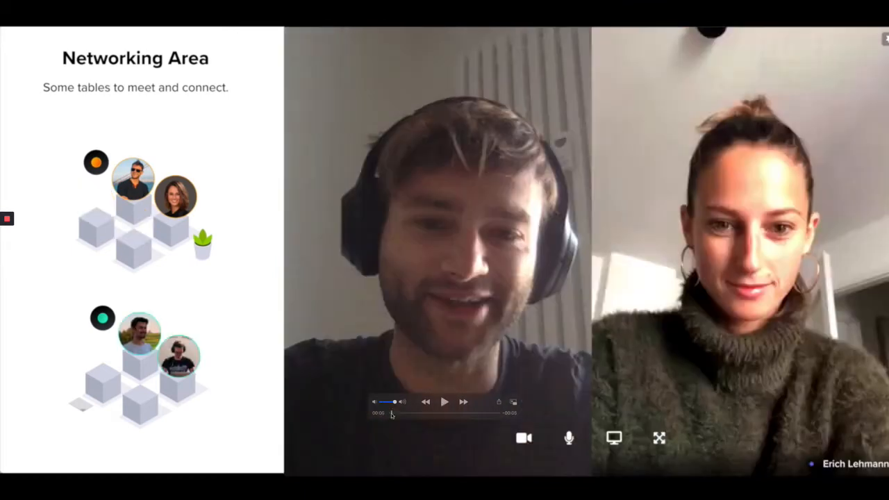
left_click(389, 414)
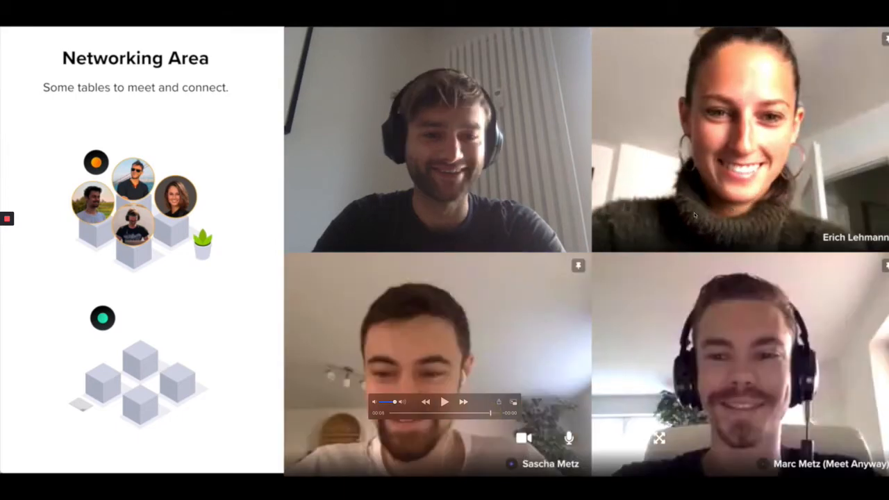
mouse_move(552, 224)
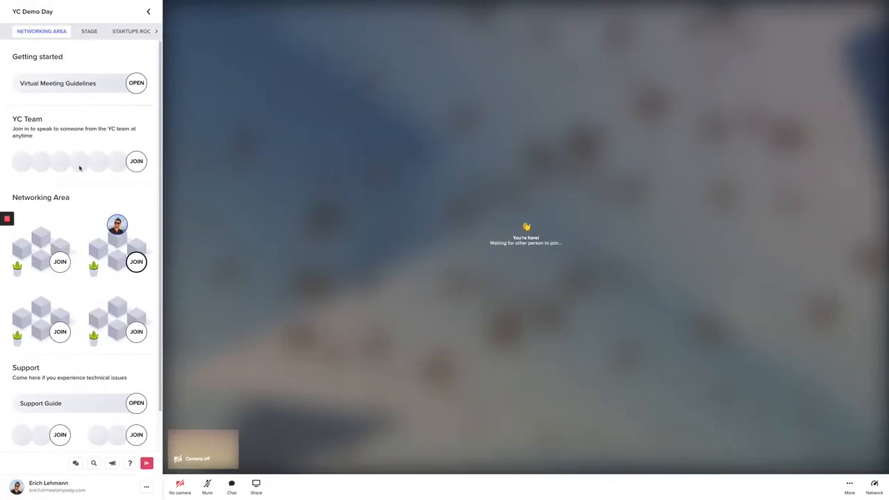
mouse_move(108, 205)
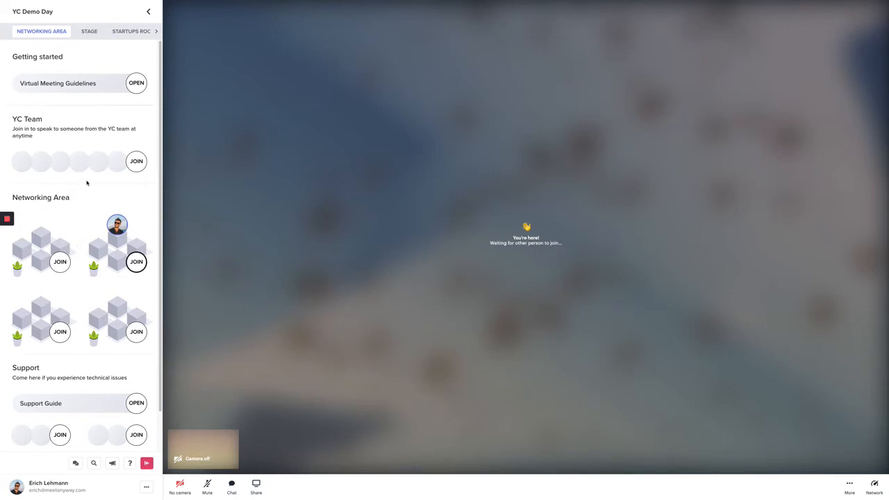
Join the top-left then lower-left networking tables, then switch to the Stage area
left_click(117, 225)
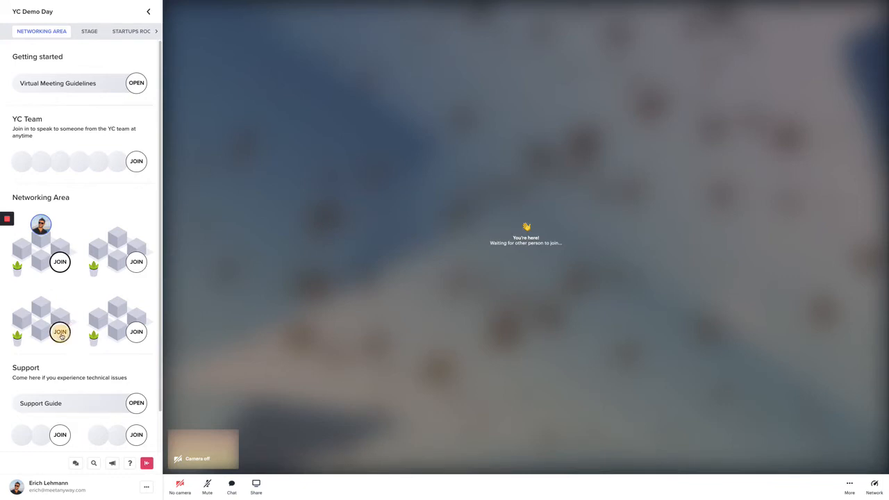
left_click(60, 331)
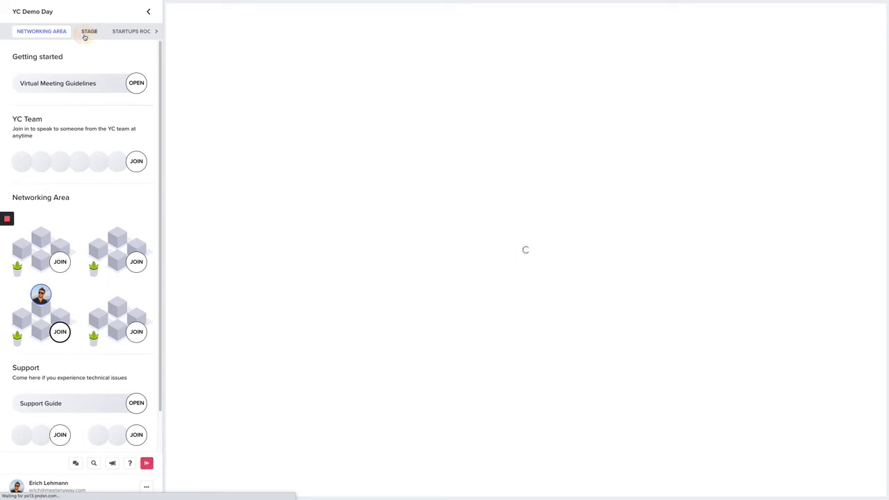
left_click(89, 32)
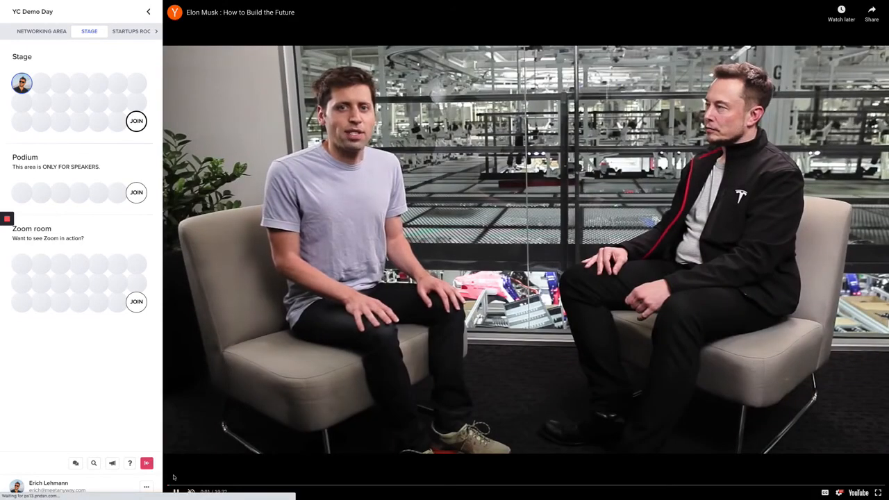
Pause the stage interview video at 0:03 and leave for the event builder map
left_click(175, 492)
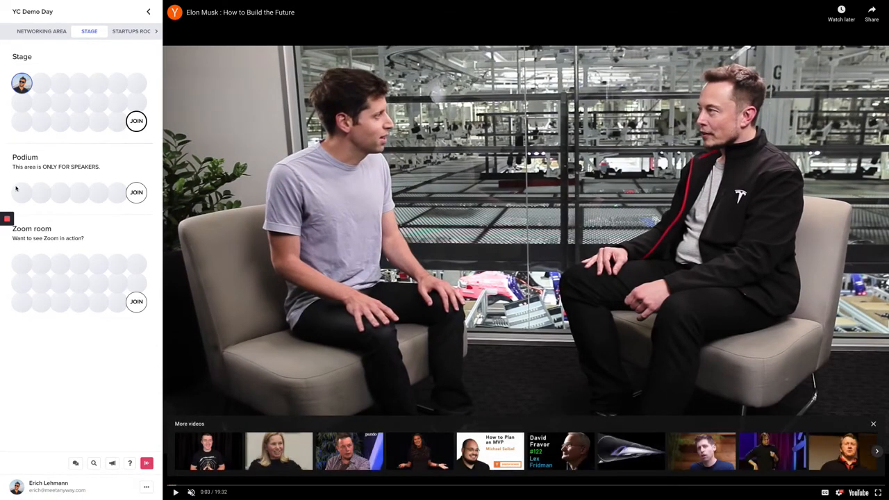
left_click(42, 31)
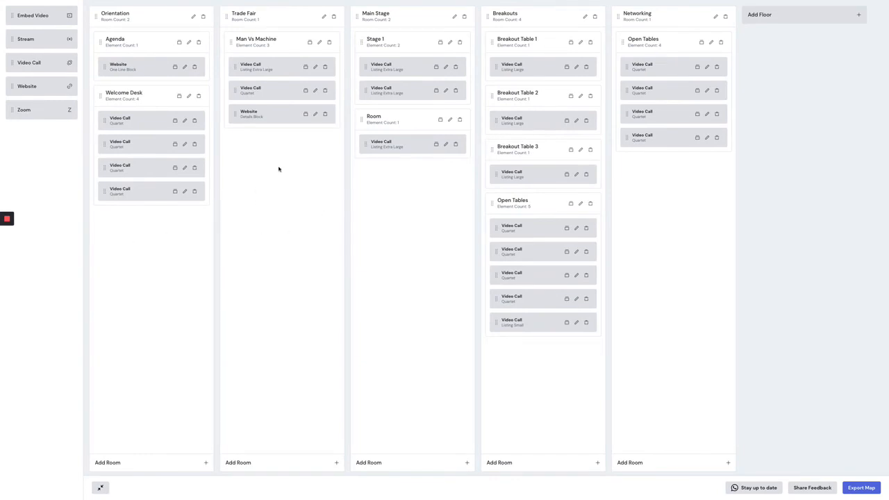
mouse_move(729, 63)
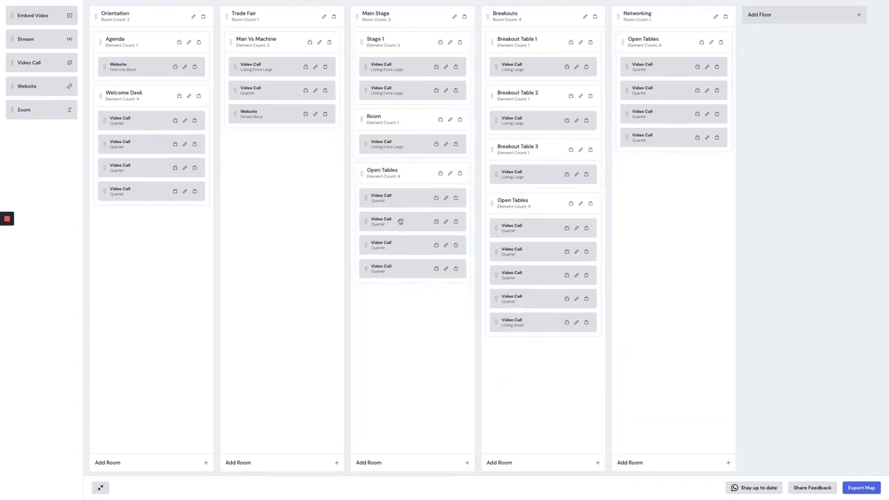
mouse_move(381, 257)
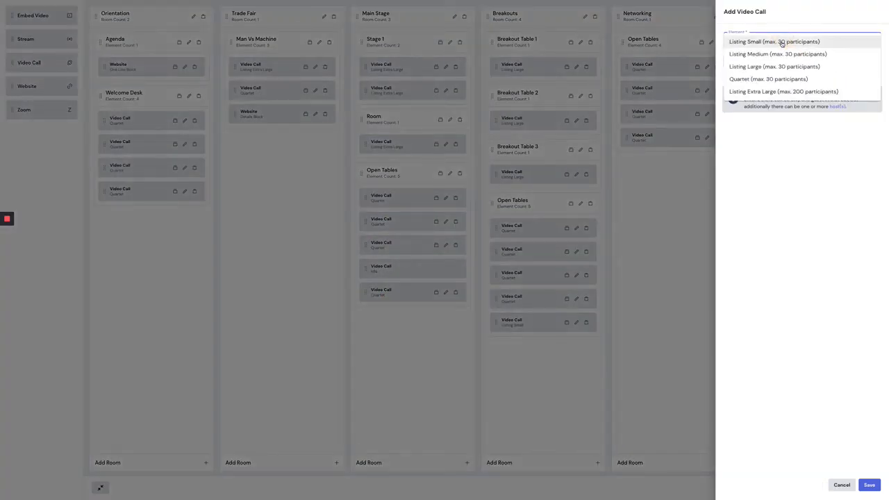
Choose Listing Extra Large as the size of the new video call in Open Tables
left_click(783, 91)
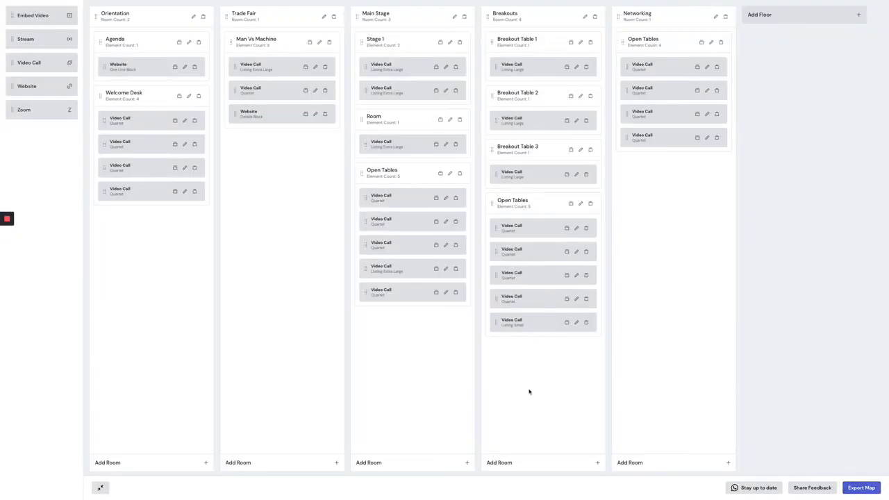
mouse_move(470, 191)
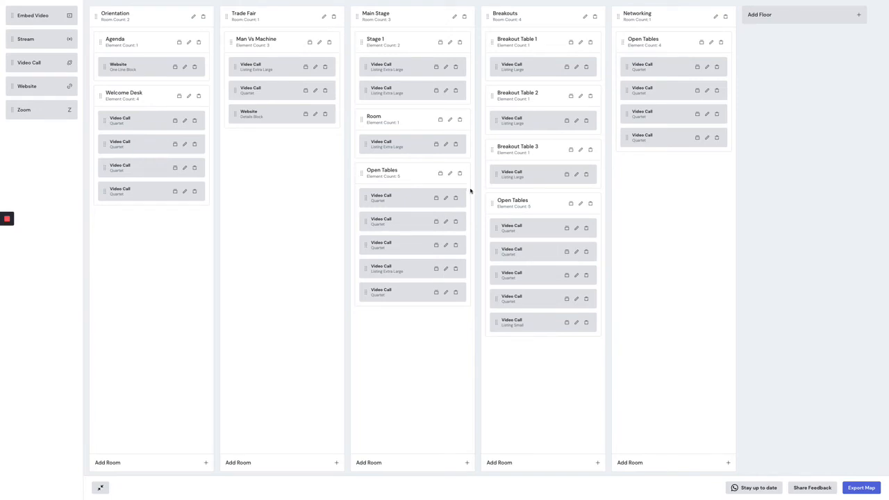
mouse_move(473, 191)
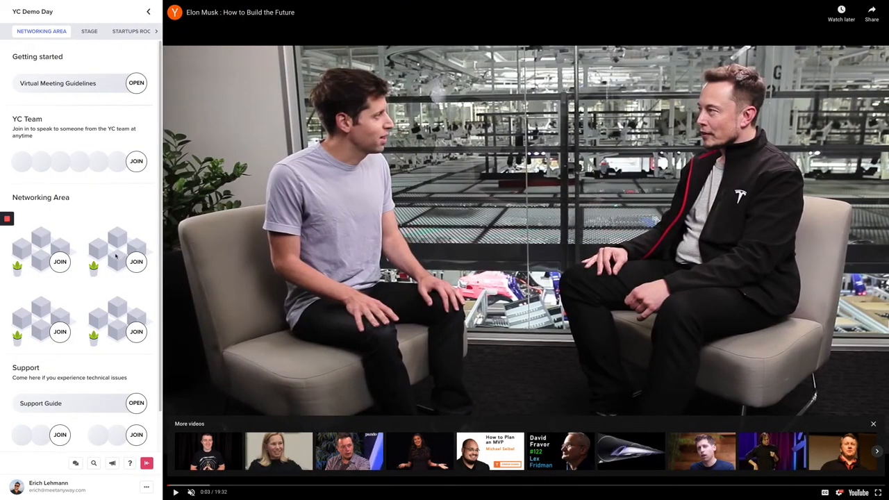
Switch to the YC Demo Day Stage and bring up the messages inbox
left_click(89, 31)
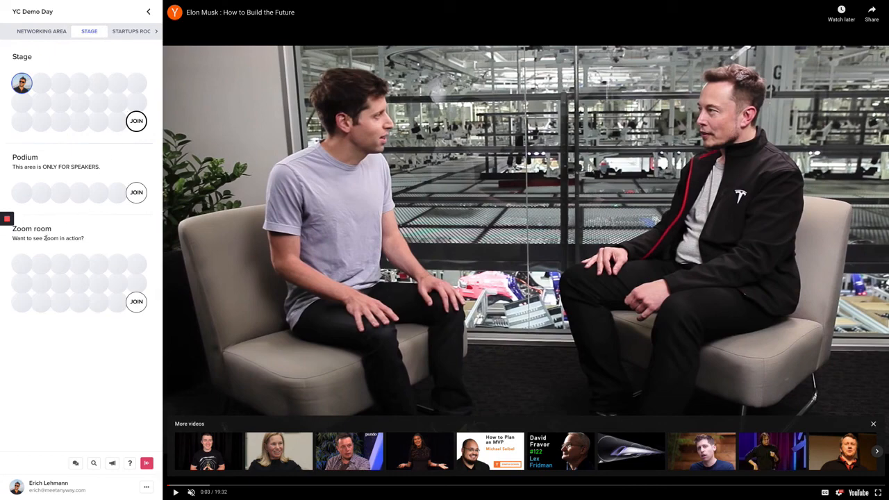
mouse_move(74, 463)
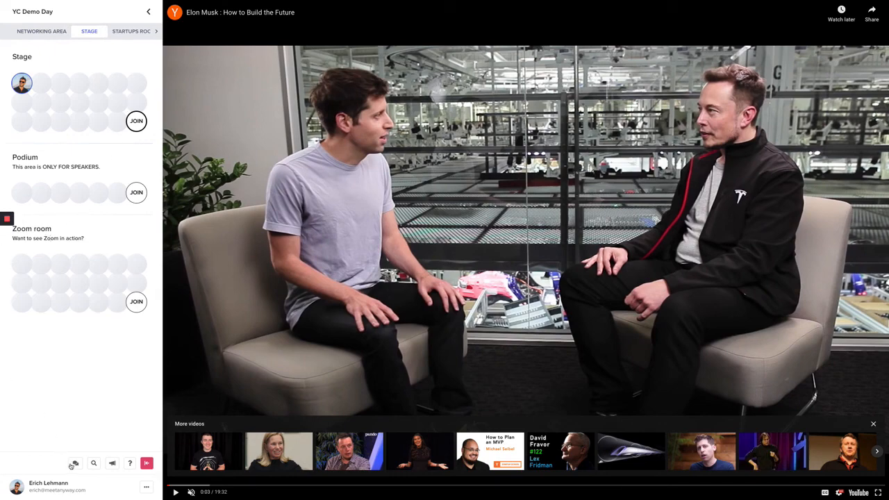
left_click(75, 464)
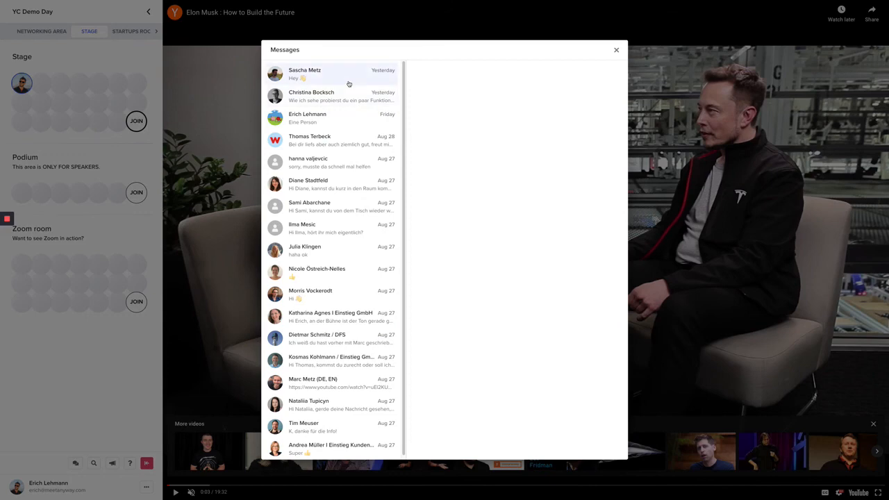
mouse_move(340, 208)
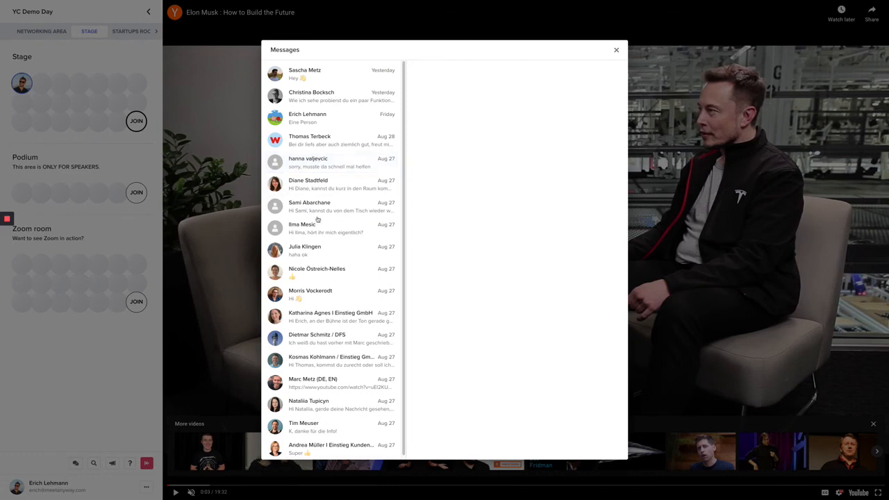
mouse_move(61, 183)
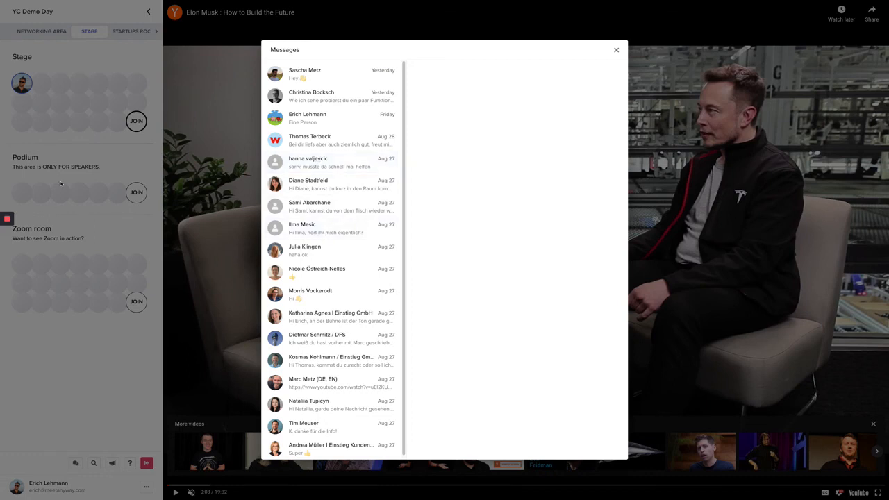
mouse_move(135, 71)
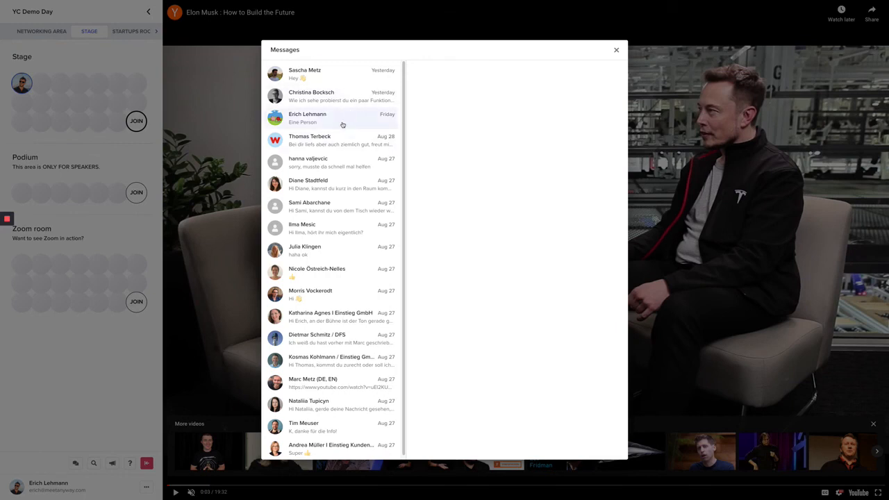
mouse_move(352, 129)
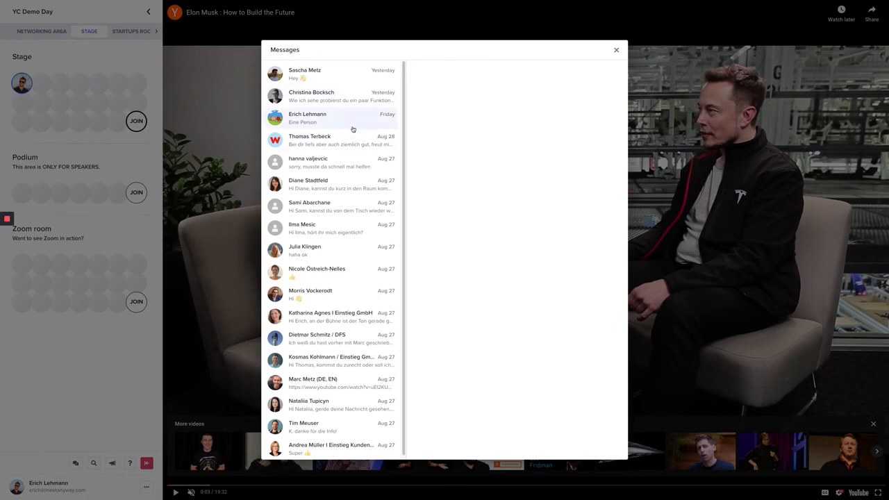